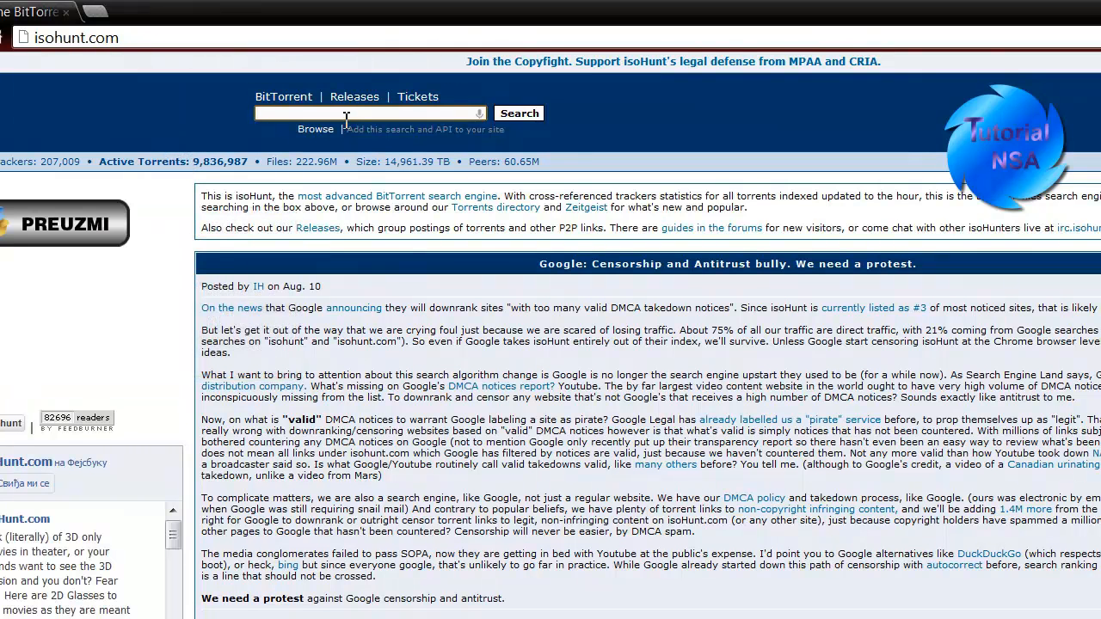
- Search isoHunt for 'munje domaci film', returning the single Munje! (2001) 699.86 MB result
type("m")
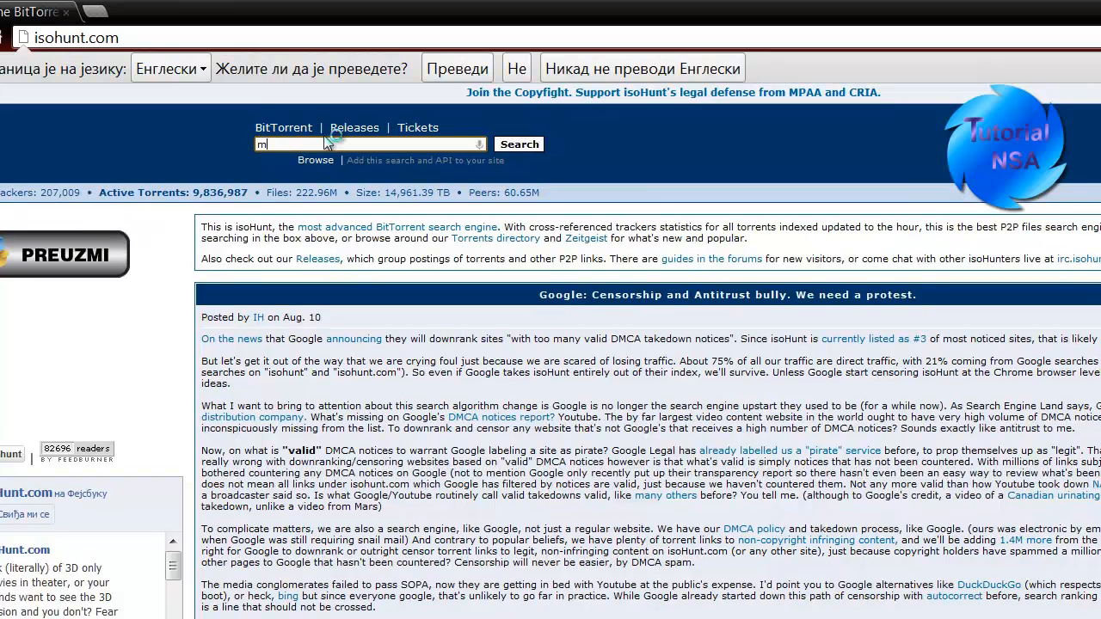
type("unje domaci fil")
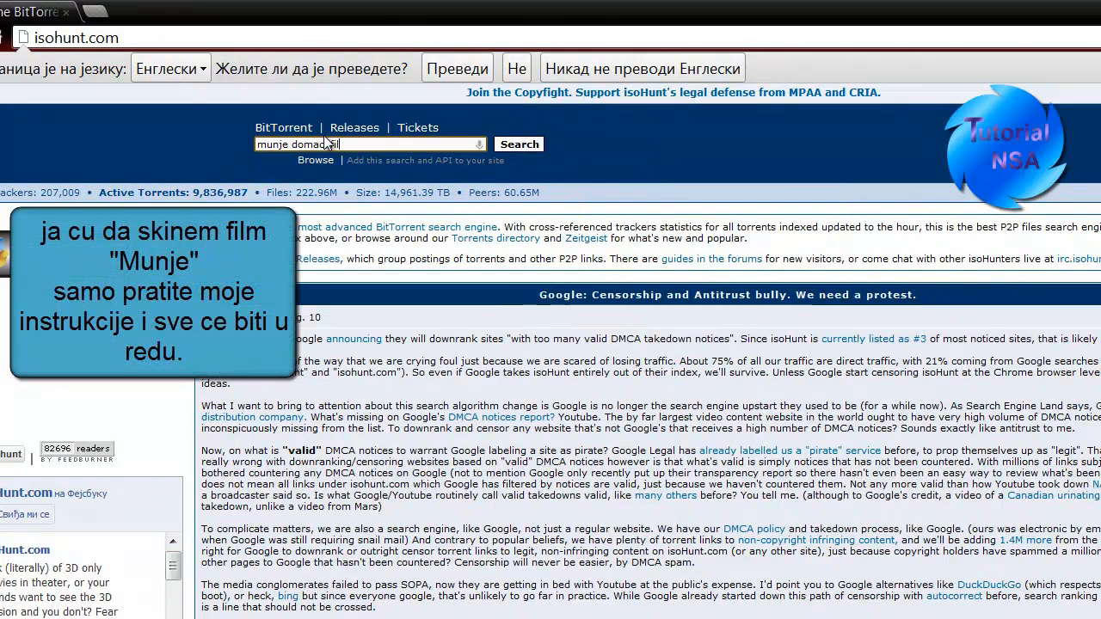
left_click(519, 144)
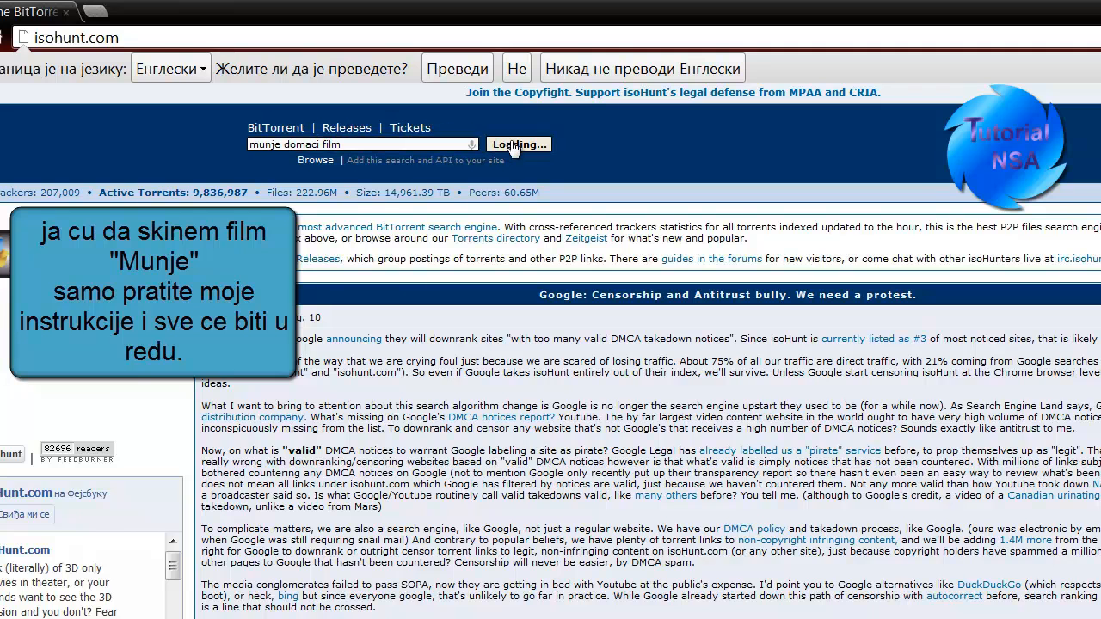
left_click(516, 144)
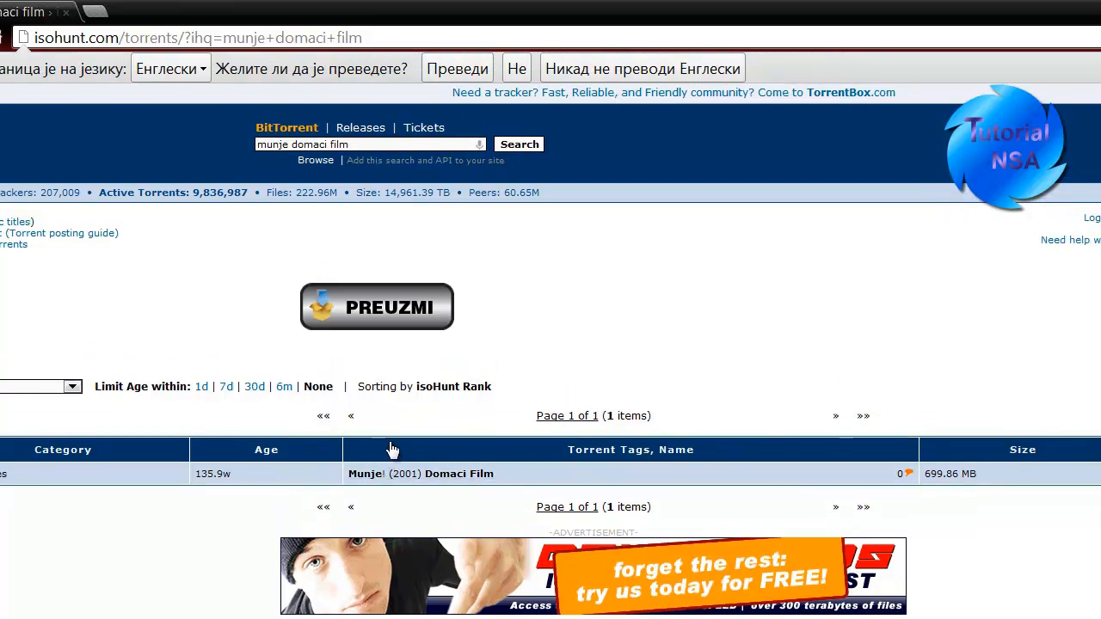
- Open the Munje! (2001) Domaci Film torrent details page, launching uTorrent
left_click(420, 475)
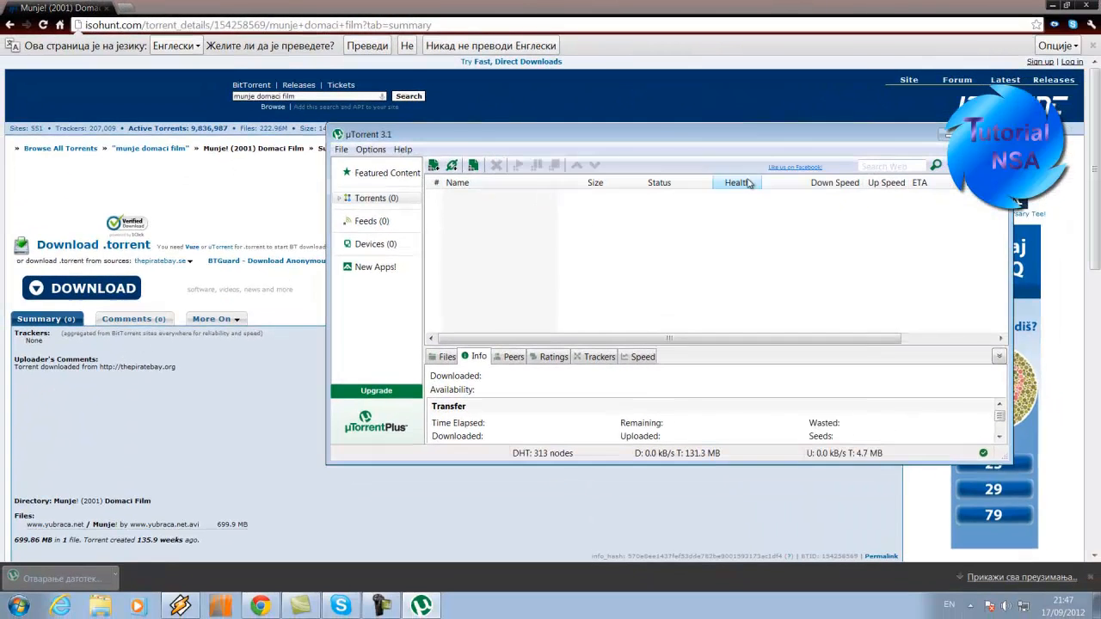
- Add the 699 MB Munje film torrent to uTorrent and start a fresh Chrome tab
left_click(83, 287)
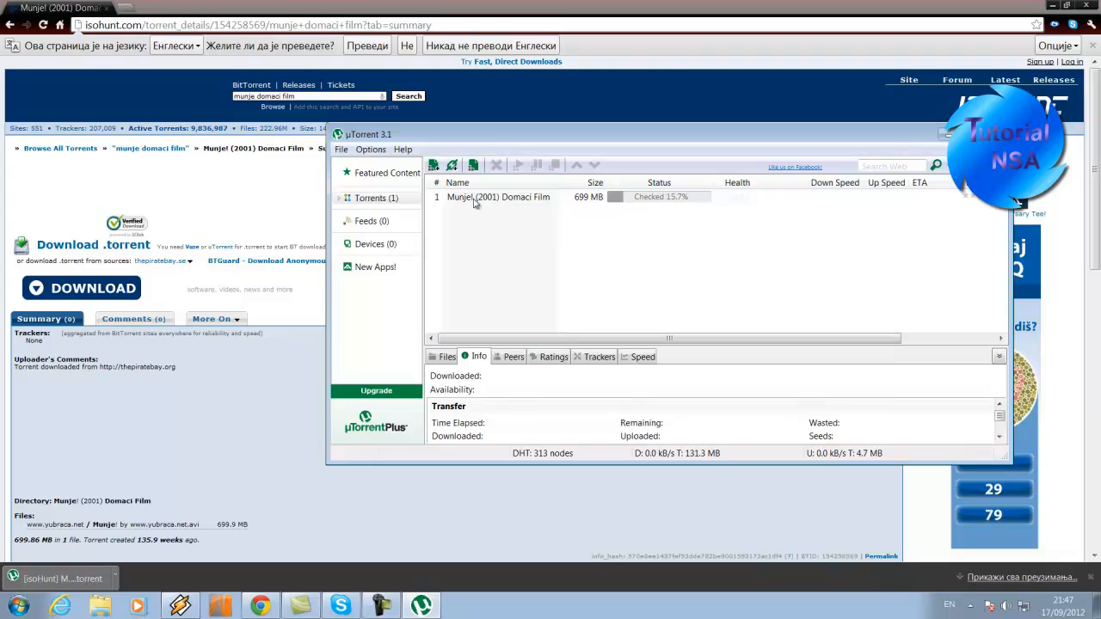
left_click(497, 197)
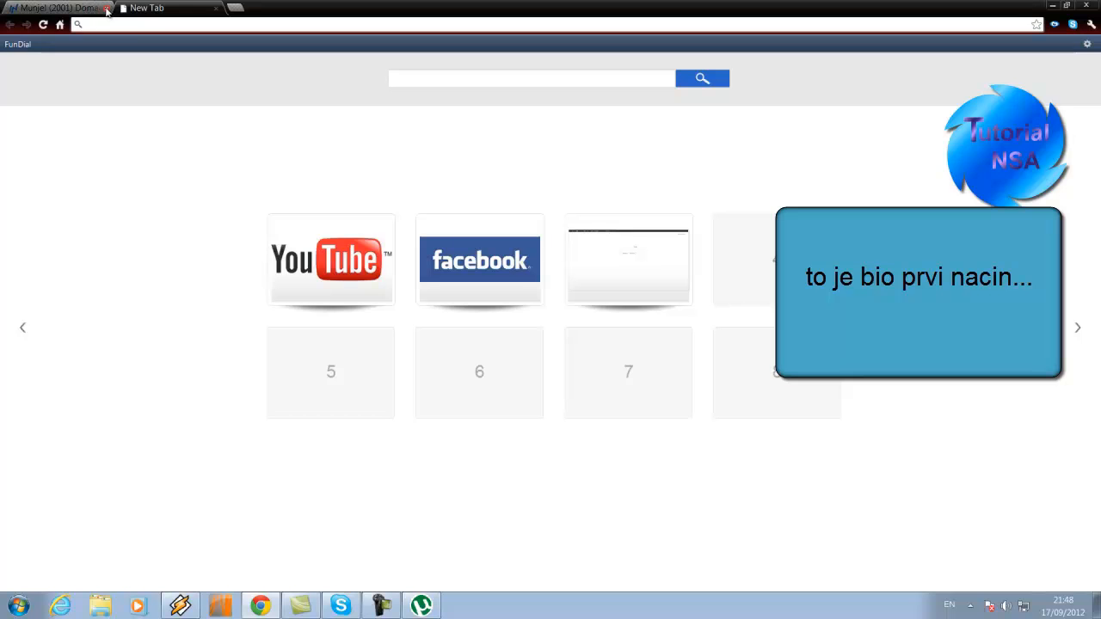
- Navigate to torrentz.eu to load the Torrentz meta-search homepage
left_click(107, 7)
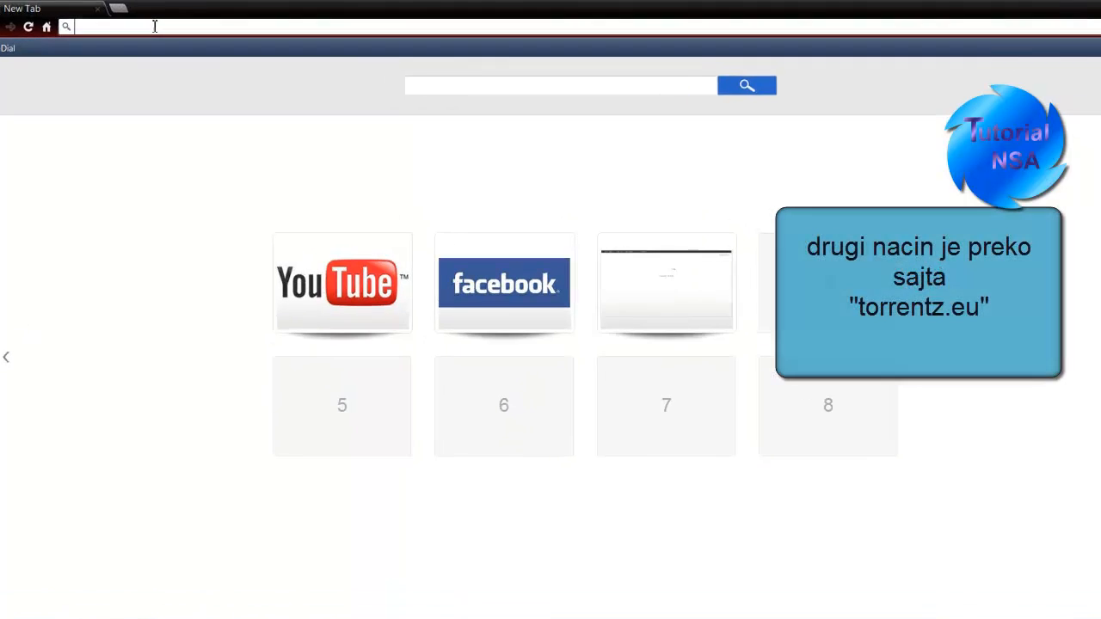
type("torrentz.eu")
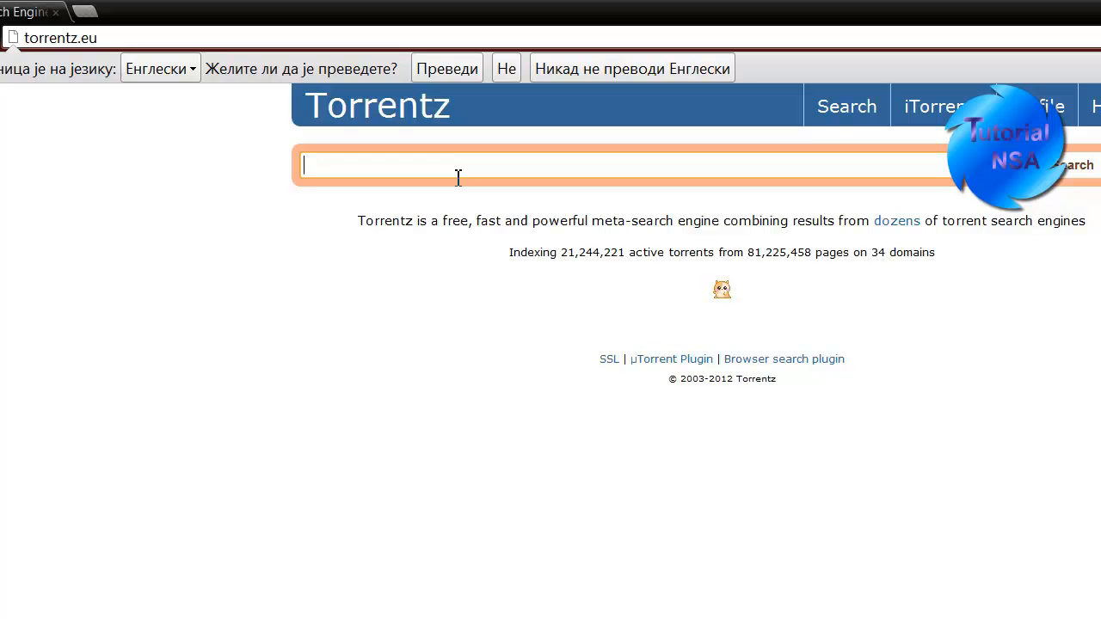
- Search Torrentz for 'euro 12', then 'uefa euro 2012', yielding 97 torrents led by SKIDROW
type("euro")
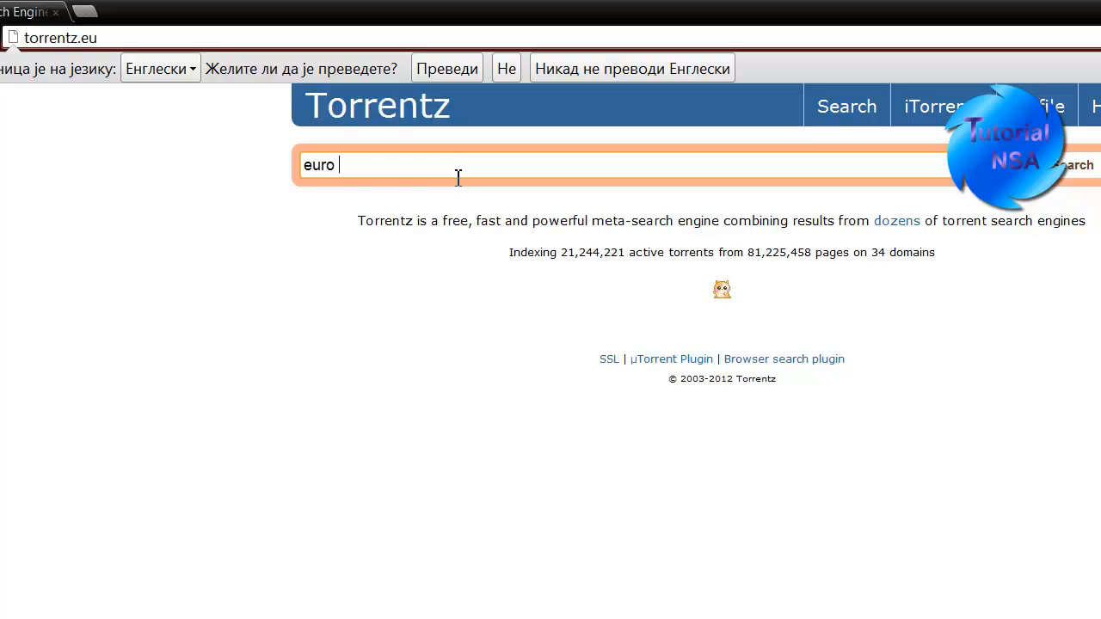
type("12")
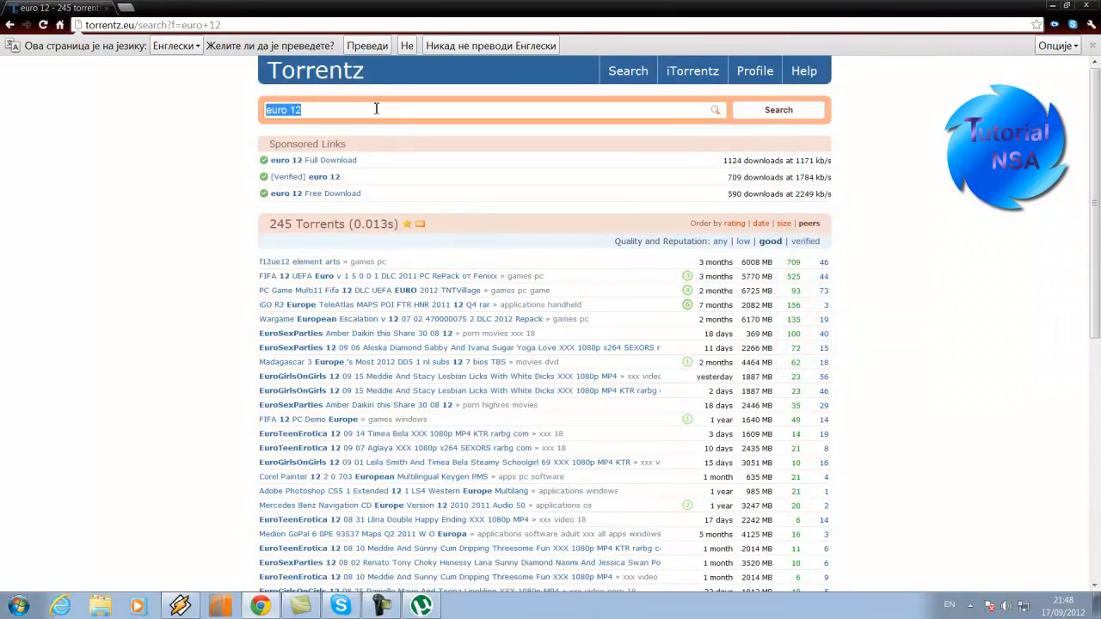
type("e")
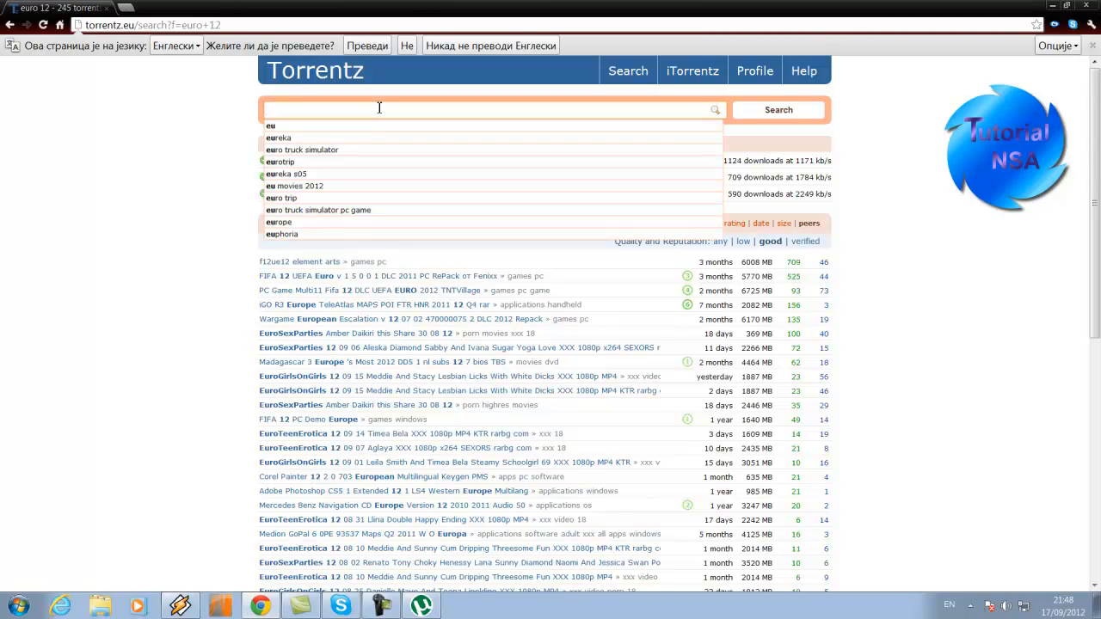
type("uefa euro 2012")
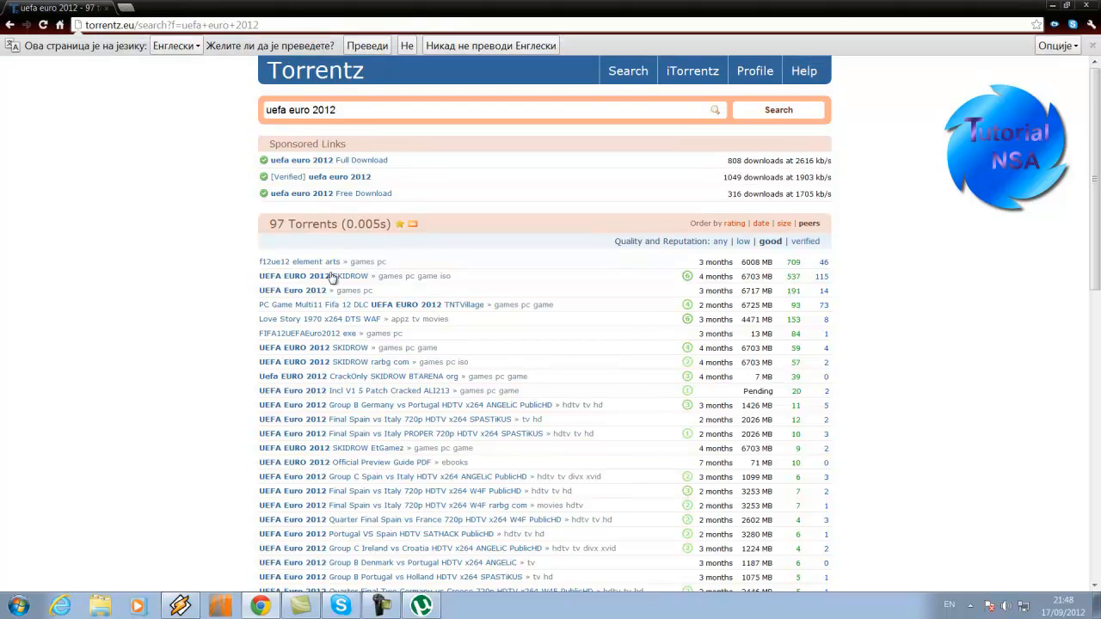
- Open the UEFA EURO 2012 SKIDROW result listing its download sites
left_click(294, 276)
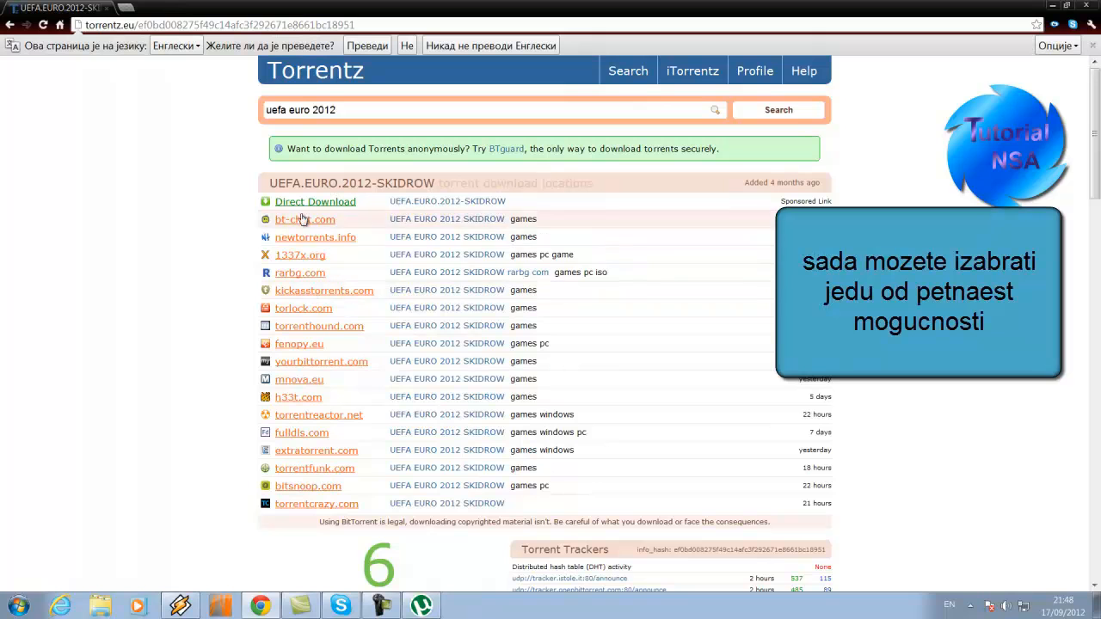
mouse_move(293, 356)
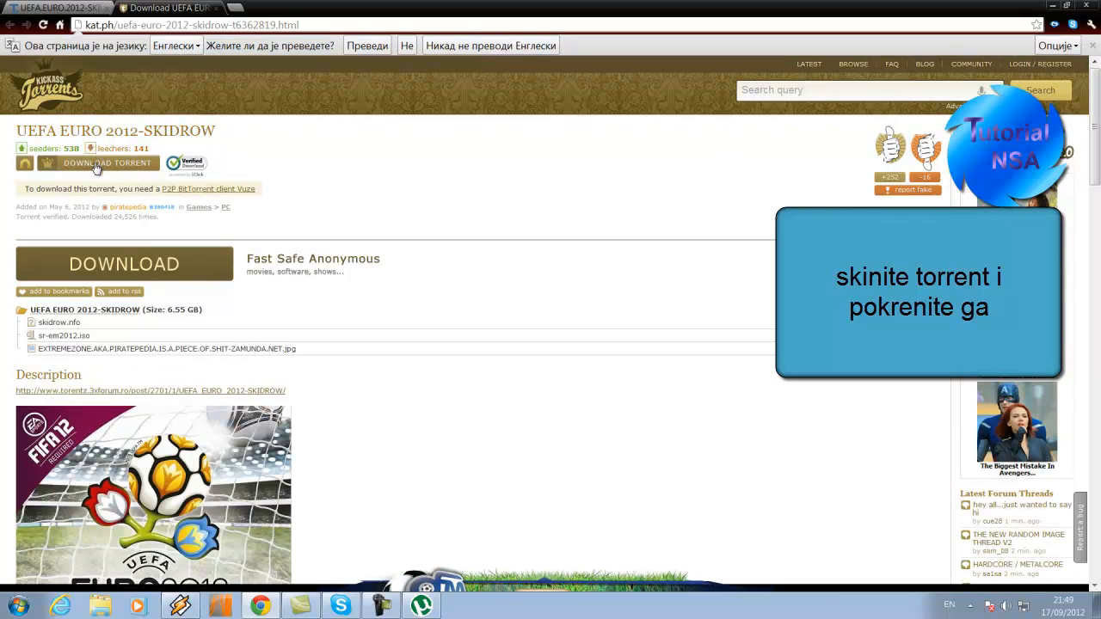
- Download UEFA.EURO.2012-SKIDROW (6.54 GB) from KickassTorrents into uTorrent beside the Munje film
left_click(107, 163)
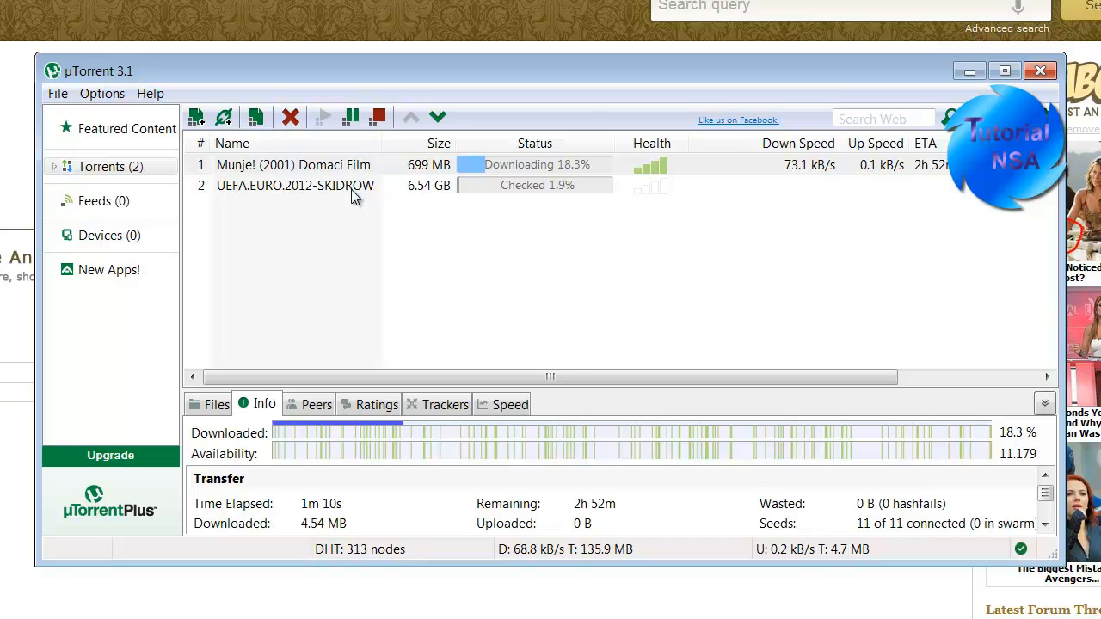
left_click(296, 185)
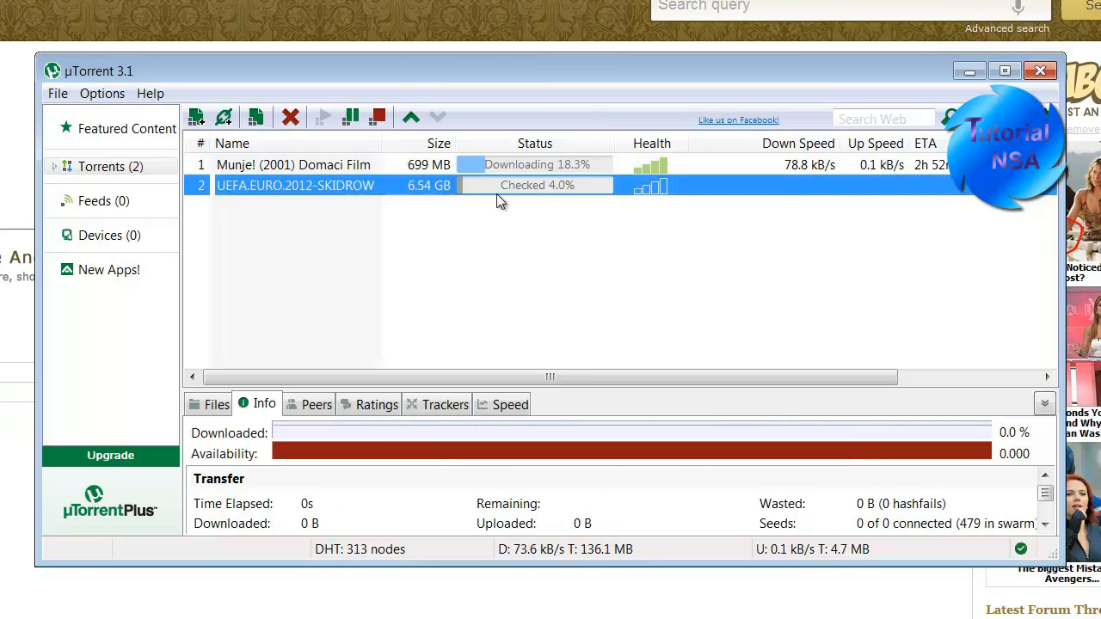